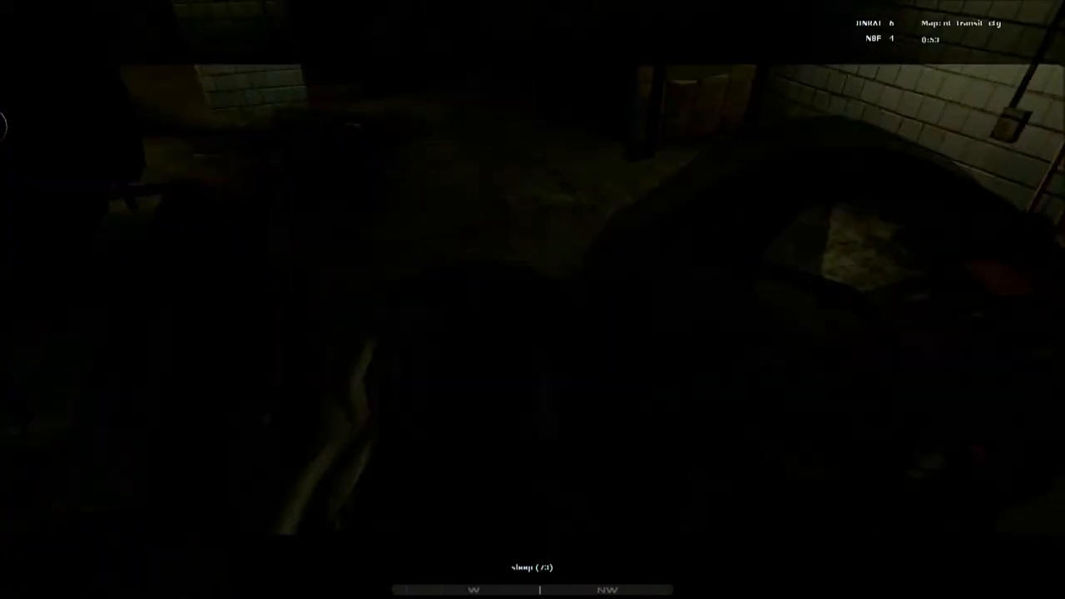
# - Spawn on nt_transit as an Alpha squad Assault at full integrity, viewing the squad list
pyautogui.press('shift+tab')
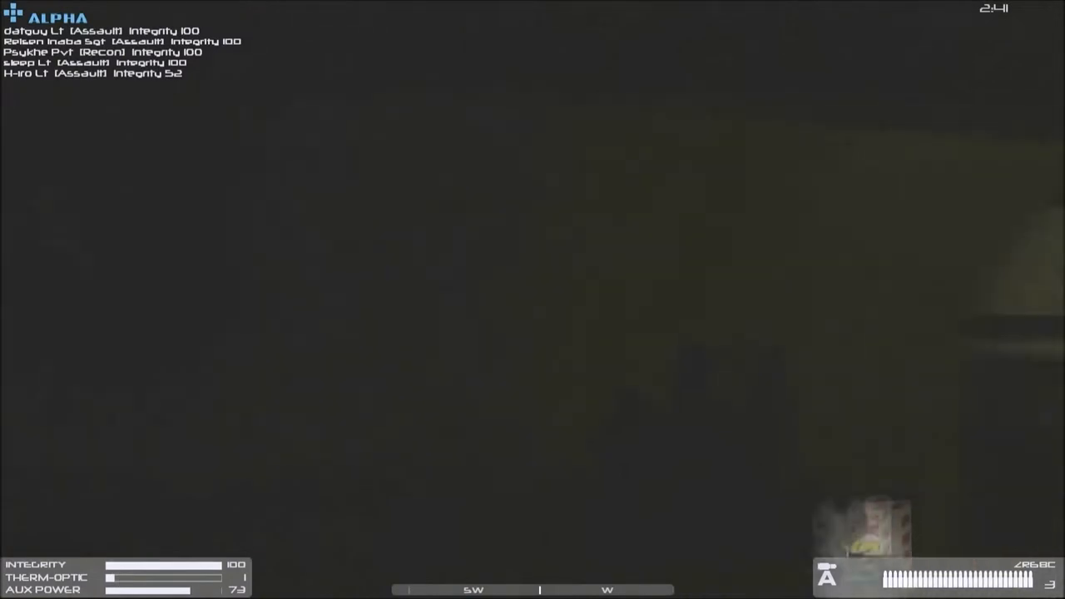
# - Check the scoreboard until the server drops the player to the Disconnected notice on the main menu
pyautogui.press('Tab')
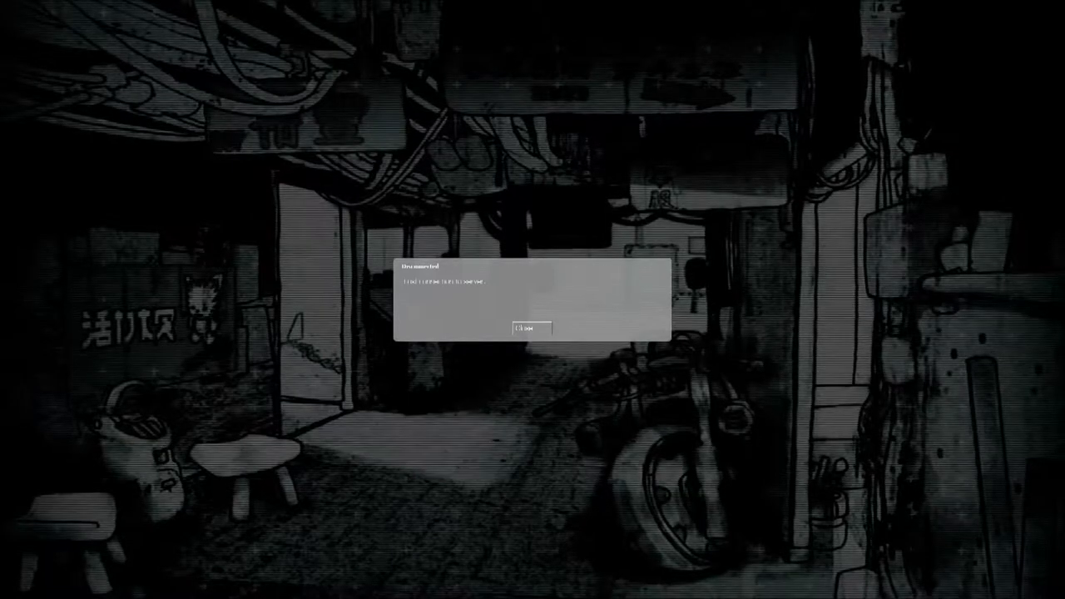
pyautogui.click(526, 327)
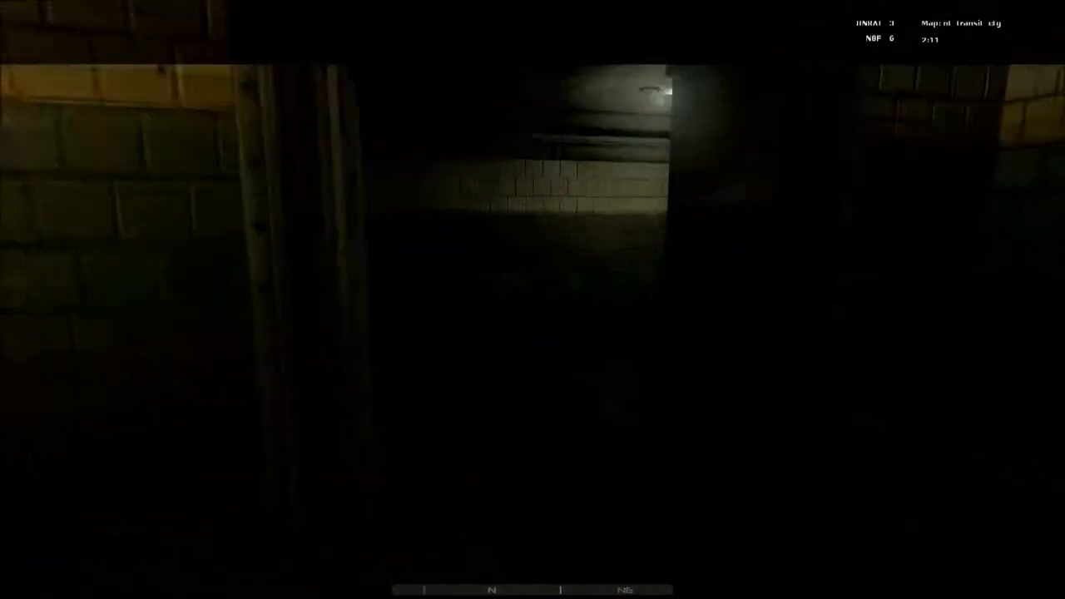
pyautogui.moveTo(532, 299)
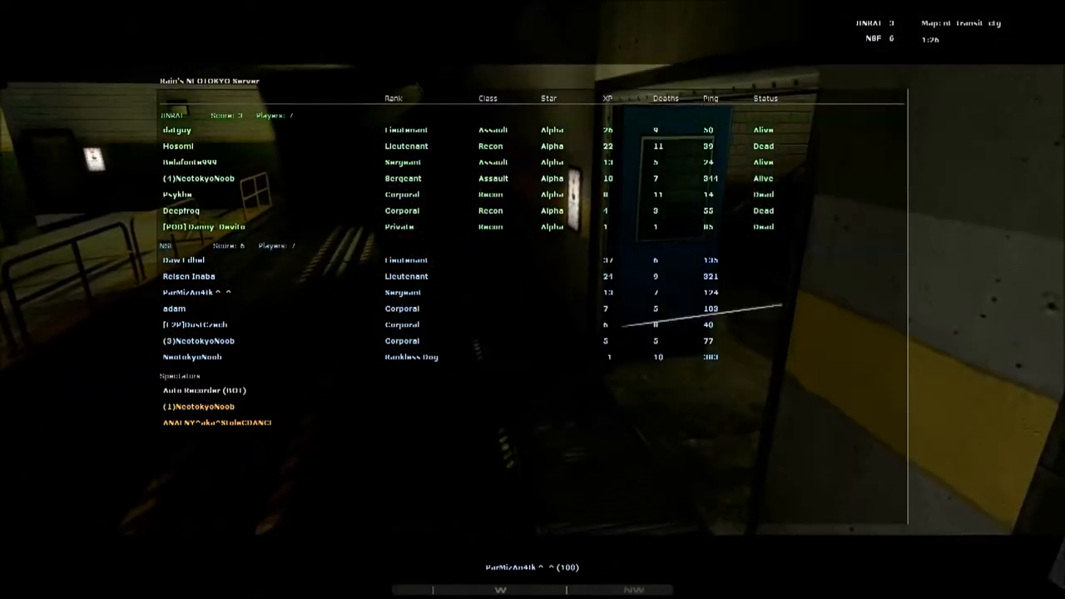
pyautogui.press('tab')
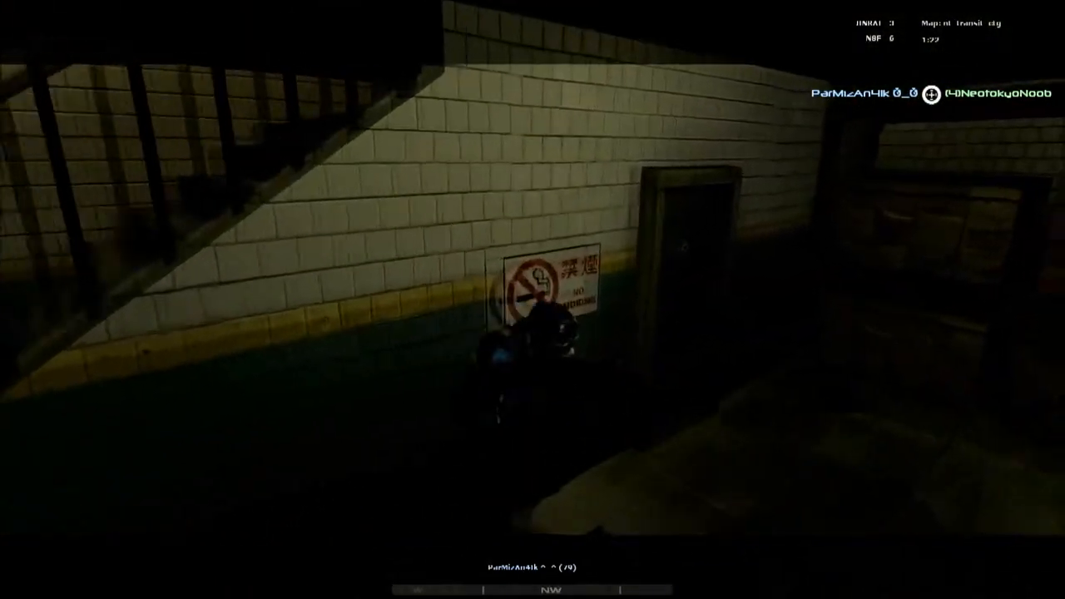
pyautogui.press('tab')
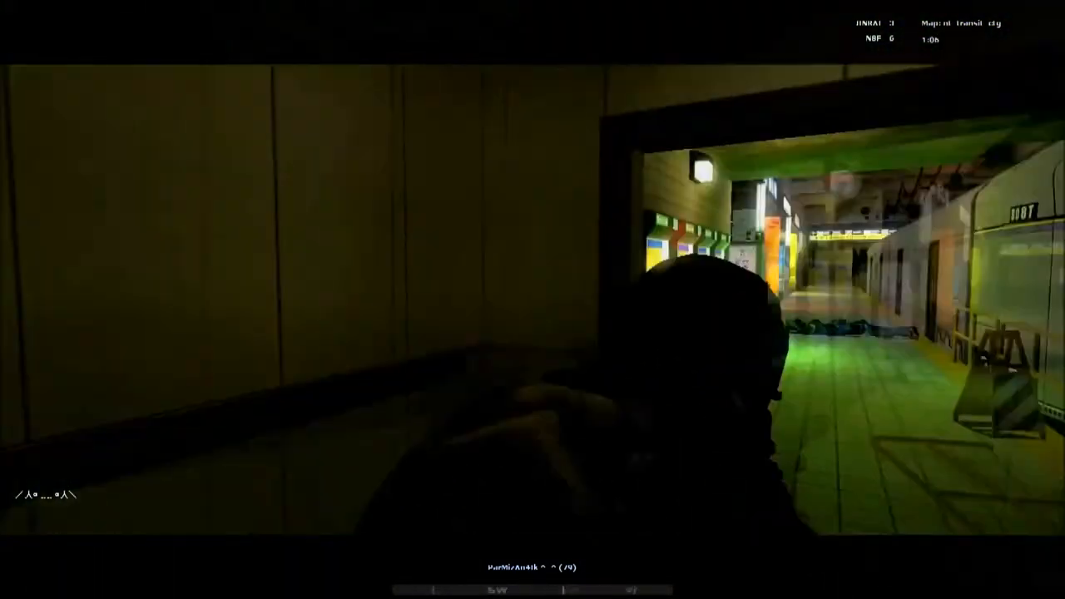
pyautogui.press('Tab')
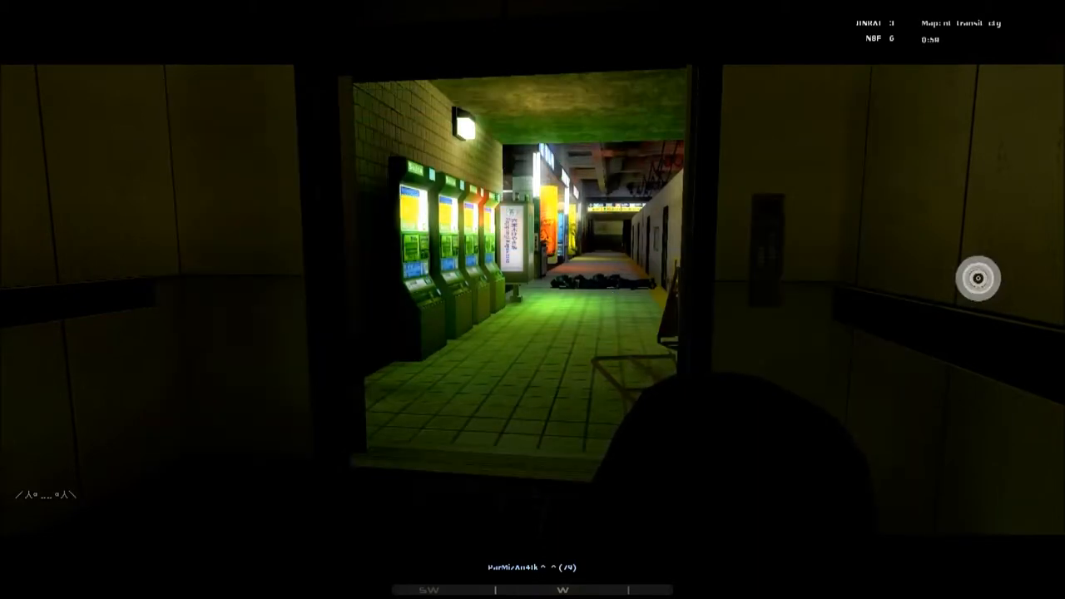
pyautogui.press('tab')
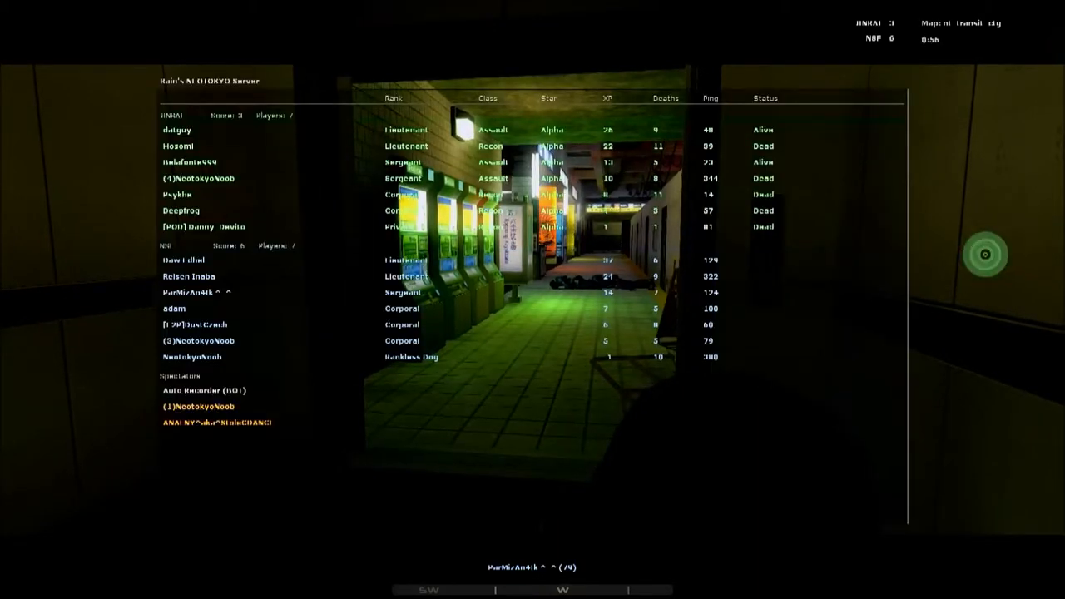